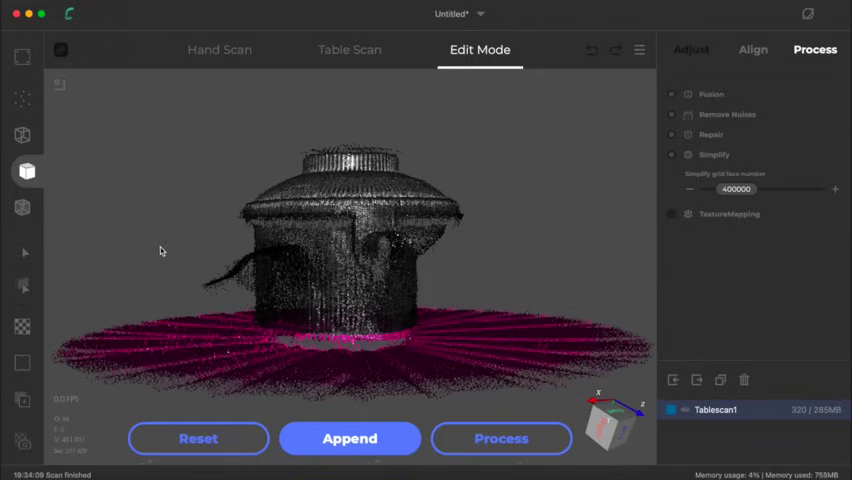
Delete the selected pink turntable ring points, leaving only the scanned object.
left_click_drag(160, 250, 265, 270)
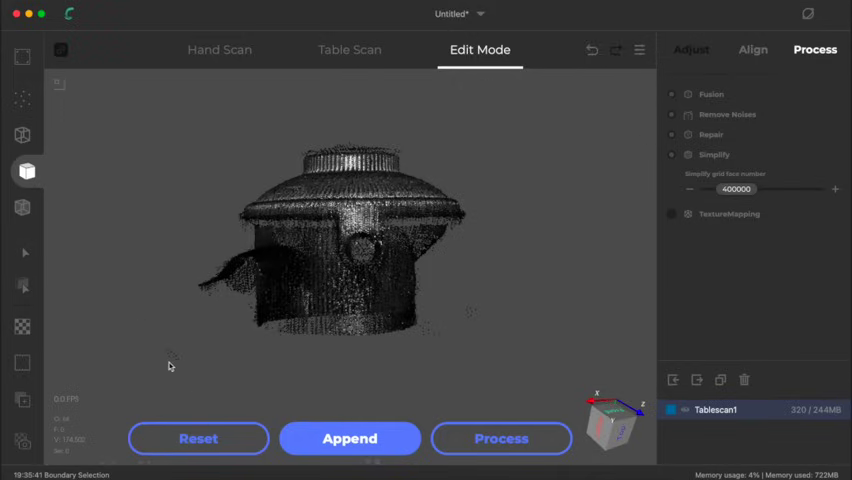
mouse_move(145, 335)
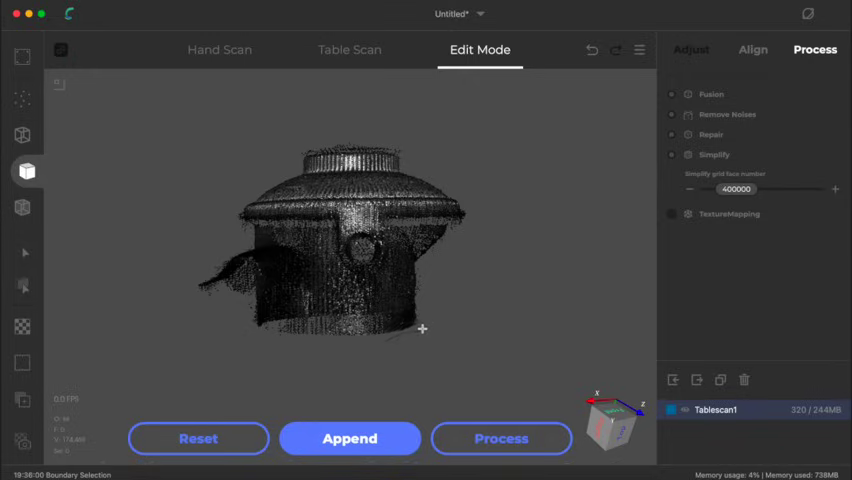
mouse_move(73, 241)
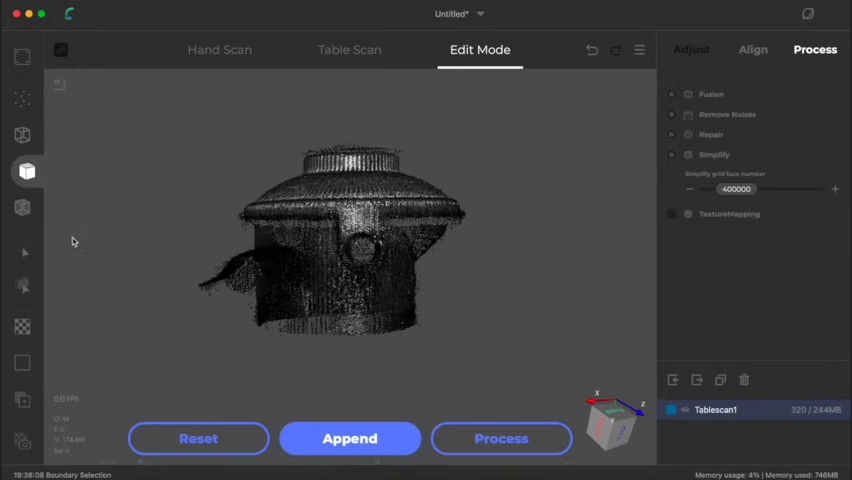
mouse_move(310, 160)
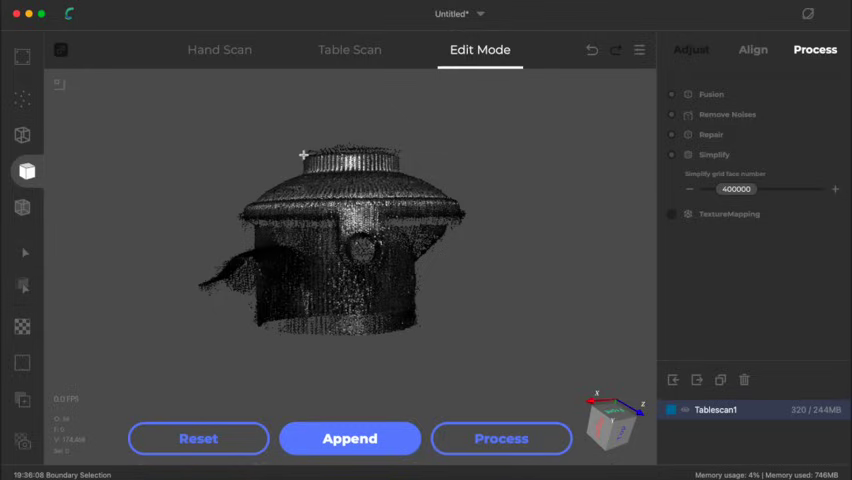
mouse_move(337, 151)
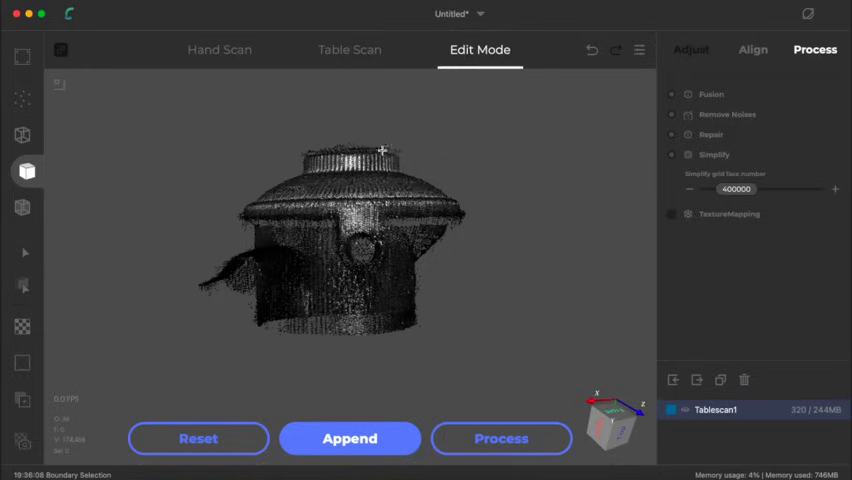
mouse_move(271, 140)
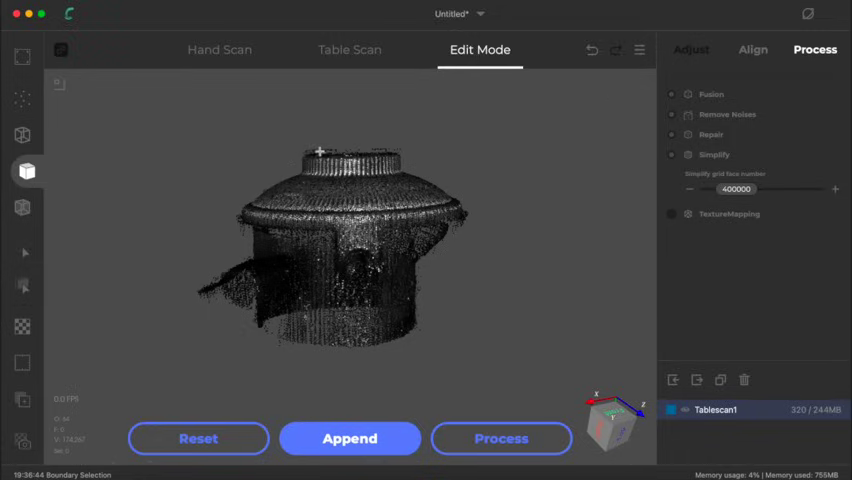
mouse_move(287, 145)
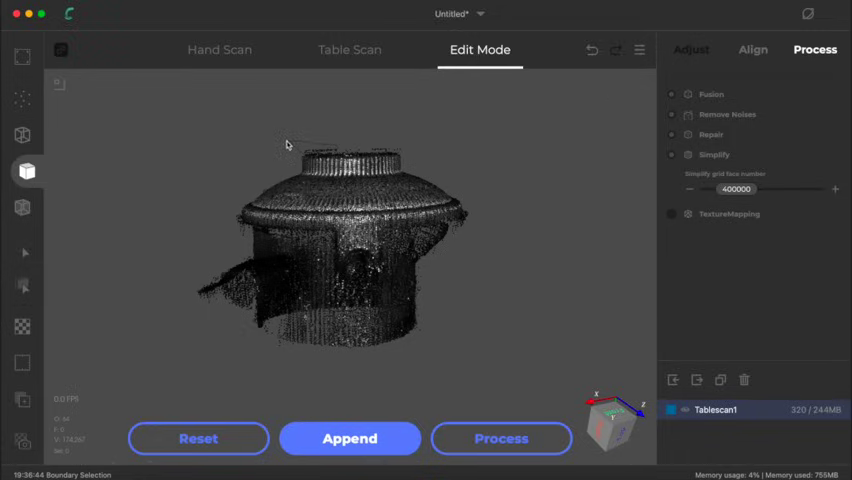
Trim a few stray points around the object using boundary selection from the right-click menu.
right_click(287, 144)
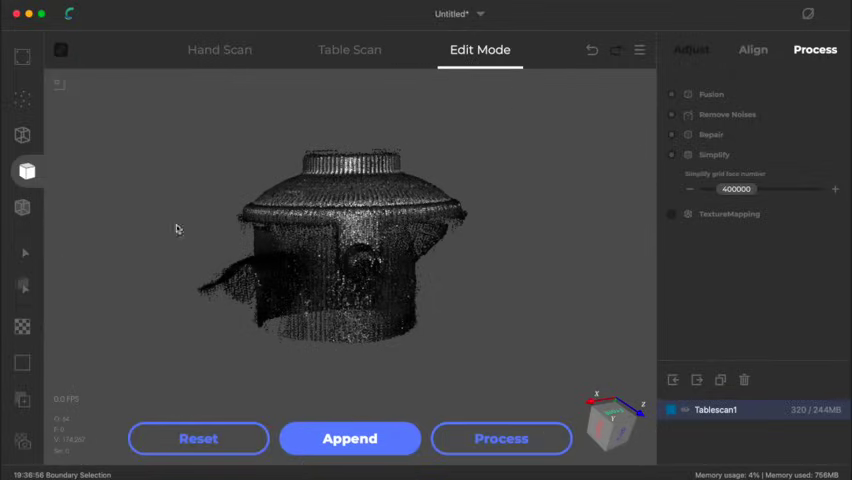
mouse_move(274, 162)
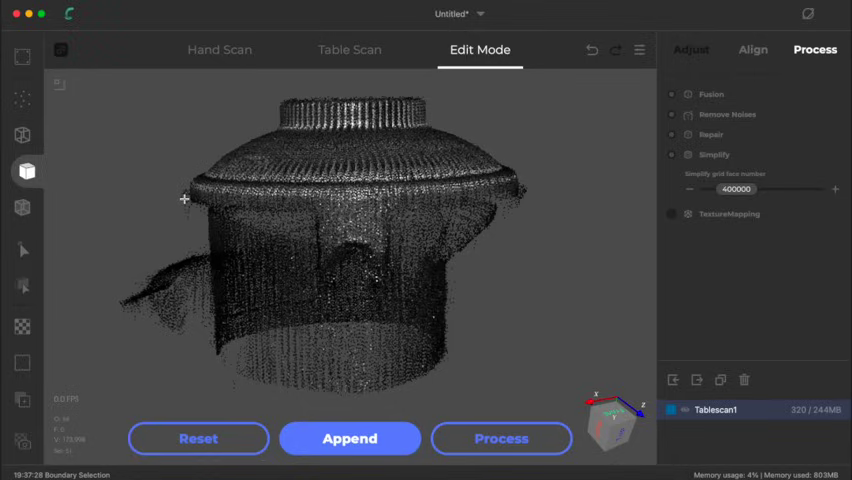
right_click(184, 200)
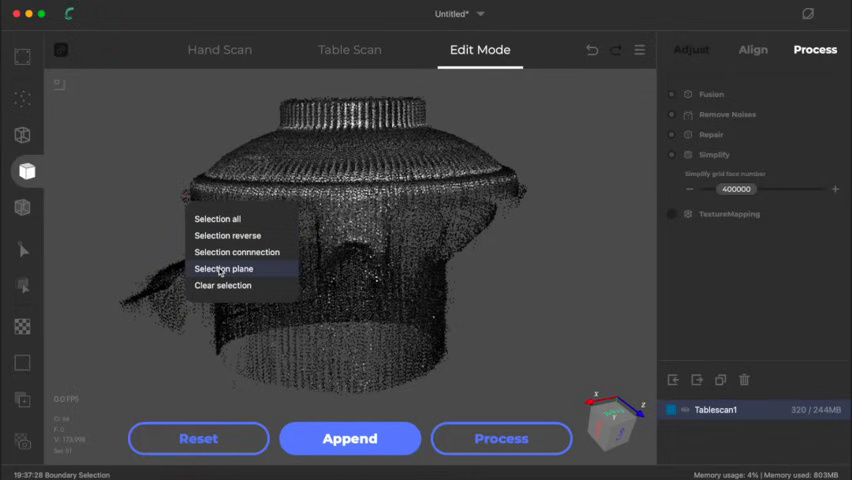
left_click(224, 268)
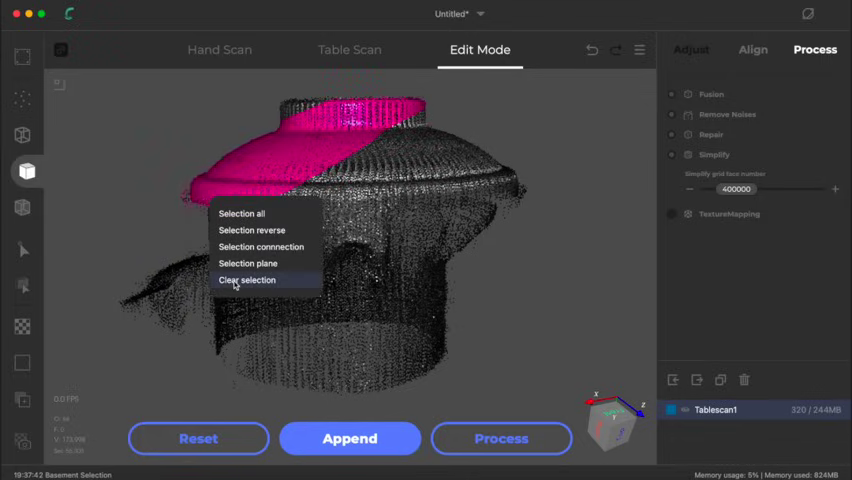
left_click(247, 279)
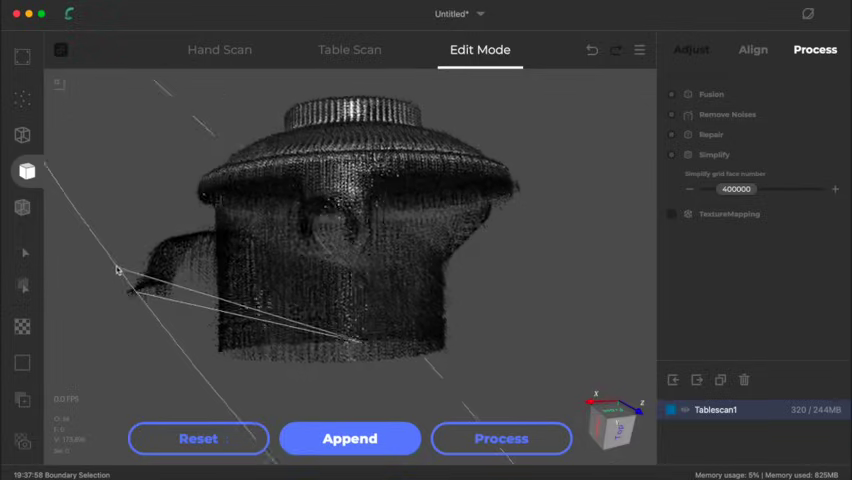
Process the cleaned scan with Simplify off, renaming the project TEST and choosing Tablescan1.
left_click_drag(118, 270, 163, 277)
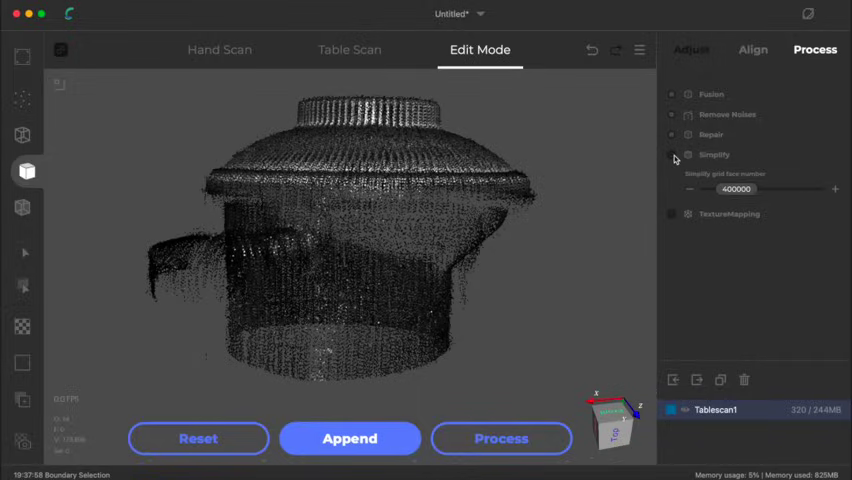
left_click(500, 438)
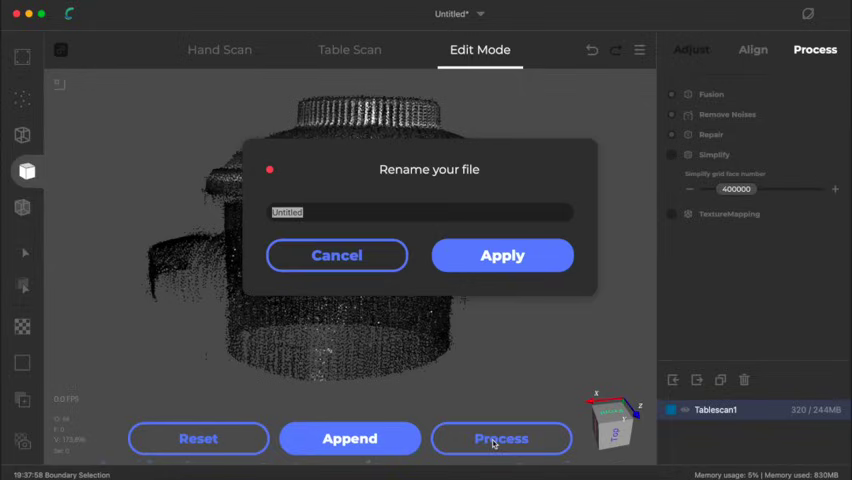
type("1")
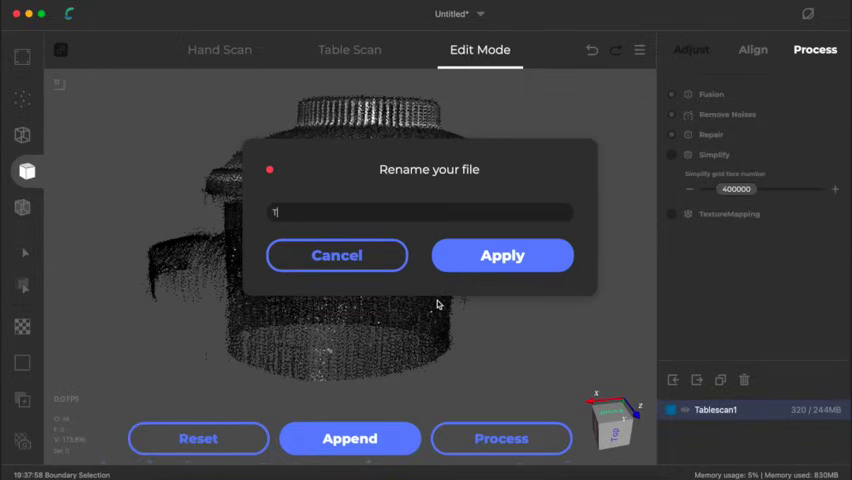
left_click(502, 255)
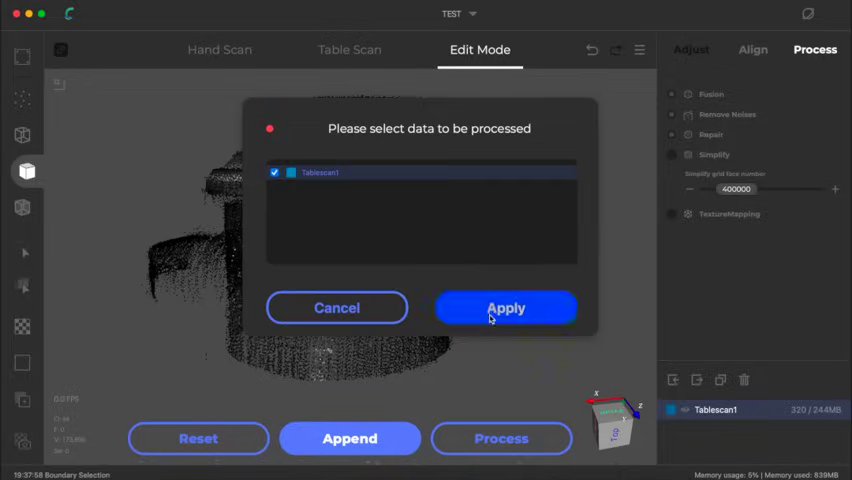
left_click(505, 308)
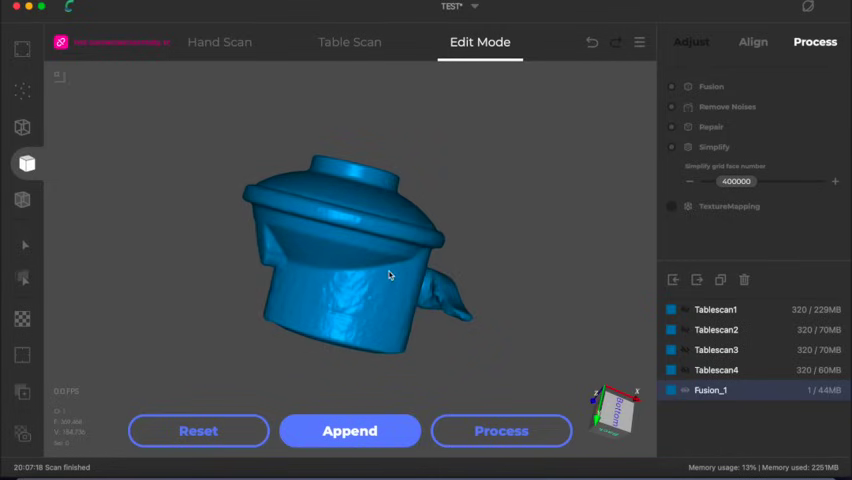
Orbit the Fusion_1 mesh to inspect its top and sides.
left_click_drag(390, 275, 260, 238)
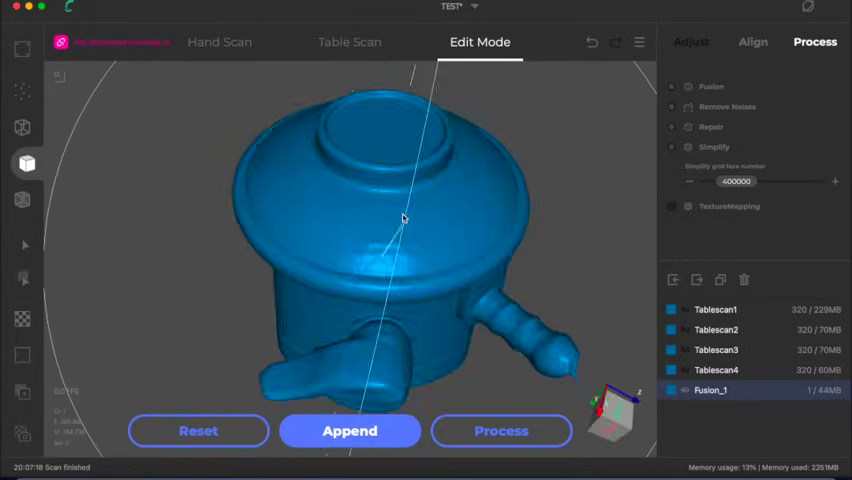
left_click_drag(400, 218, 385, 190)
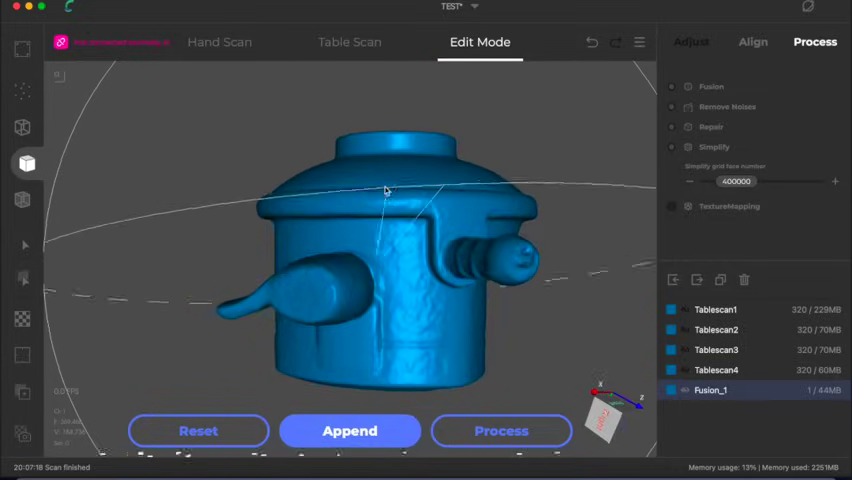
left_click_drag(385, 190, 310, 275)
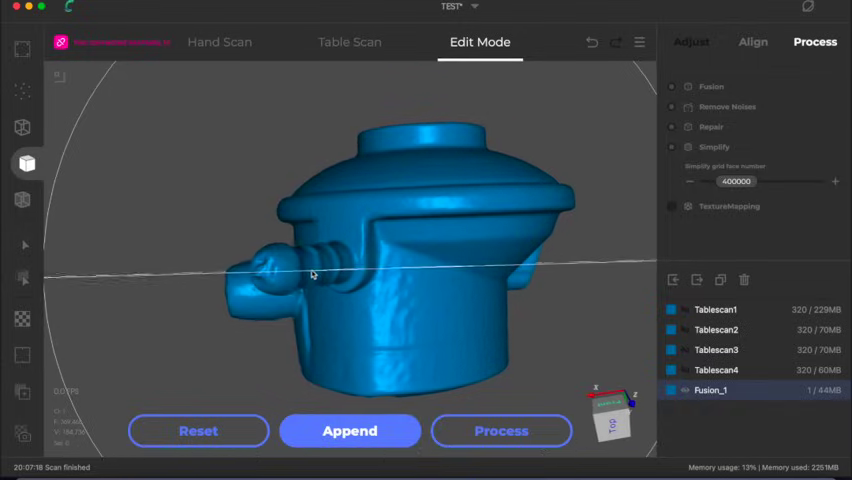